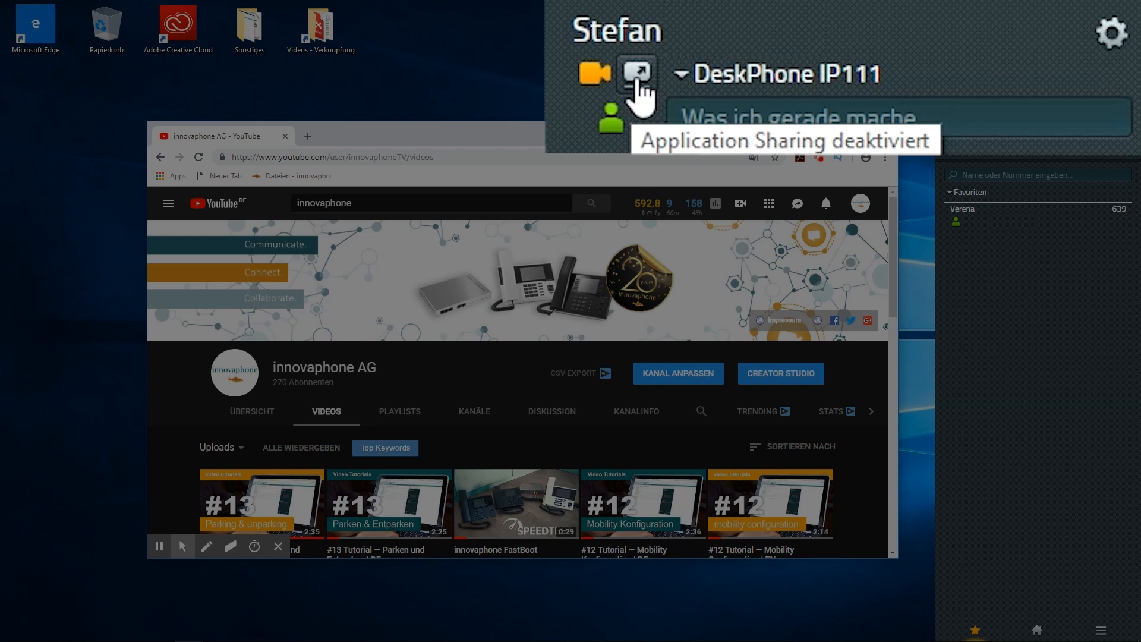
Call Verena (639) from the Favoriten list and wait for the call to connect.
click(636, 74)
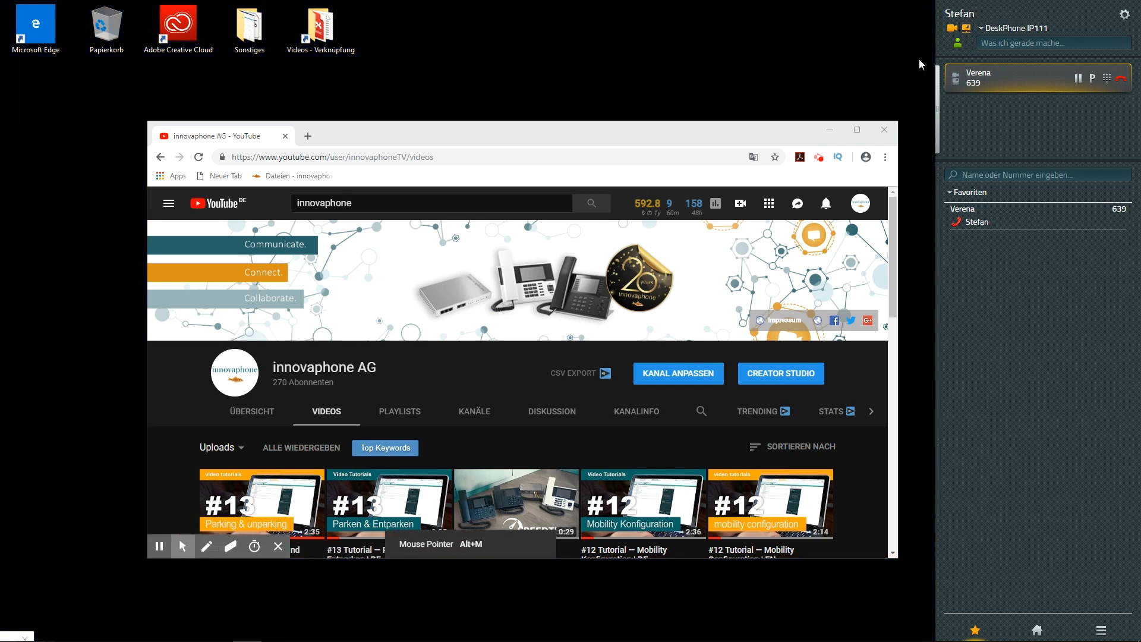
Share the entire desktop (Desktop freigeben) with Verena via Application Sharing.
click(684, 173)
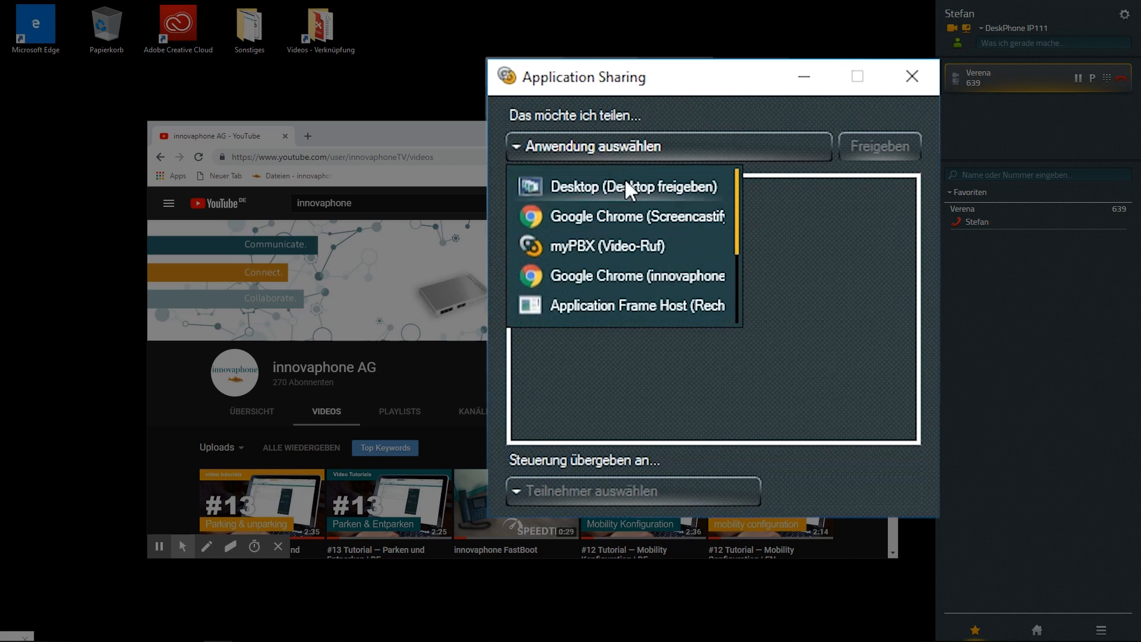
mouse_move(632, 191)
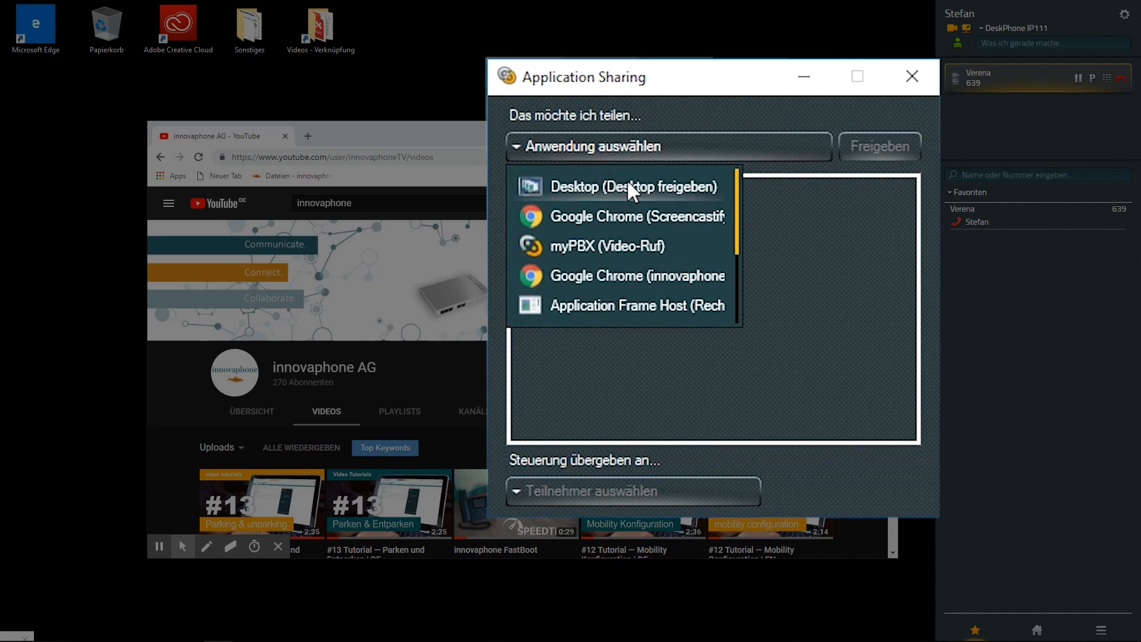
click(618, 186)
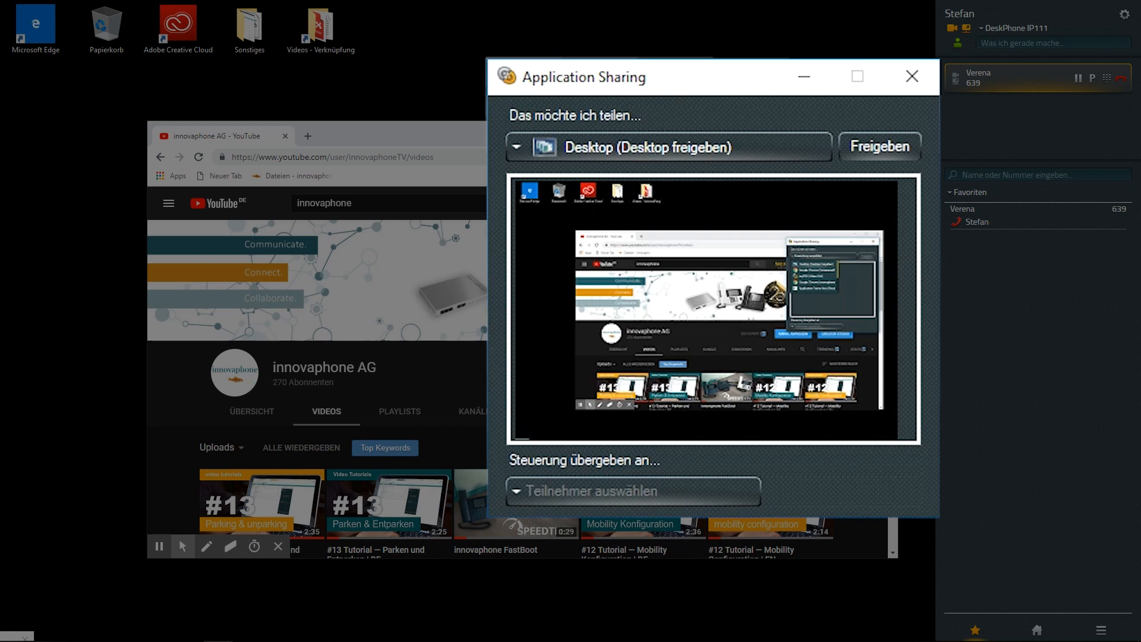
click(879, 146)
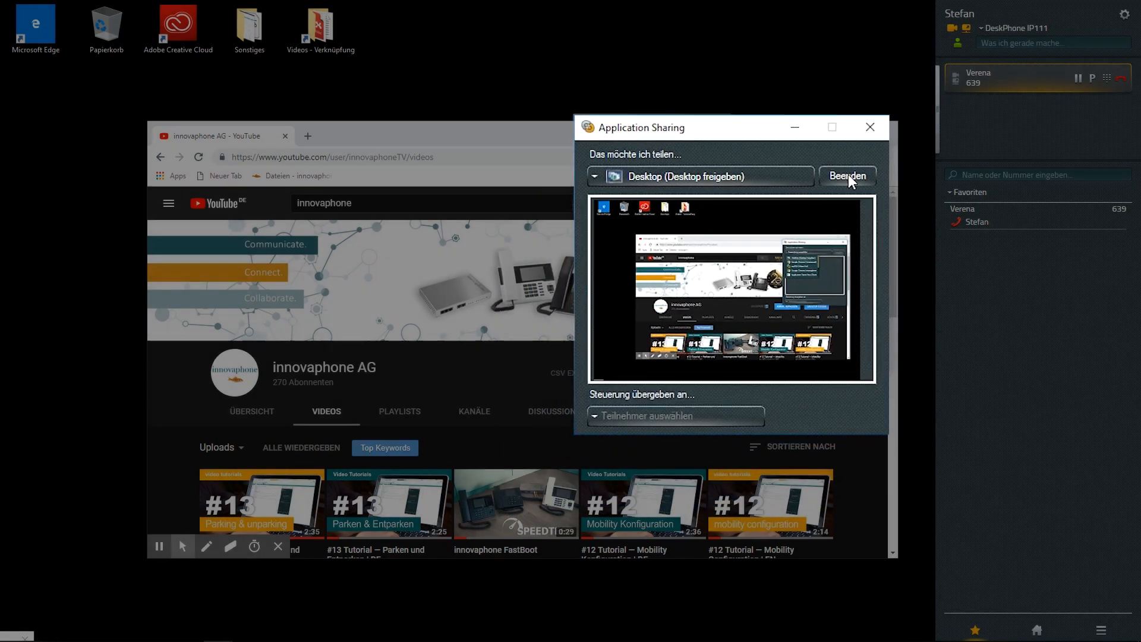
View Stefan's shared desktop in Verena's Application Sharing viewer.
click(847, 176)
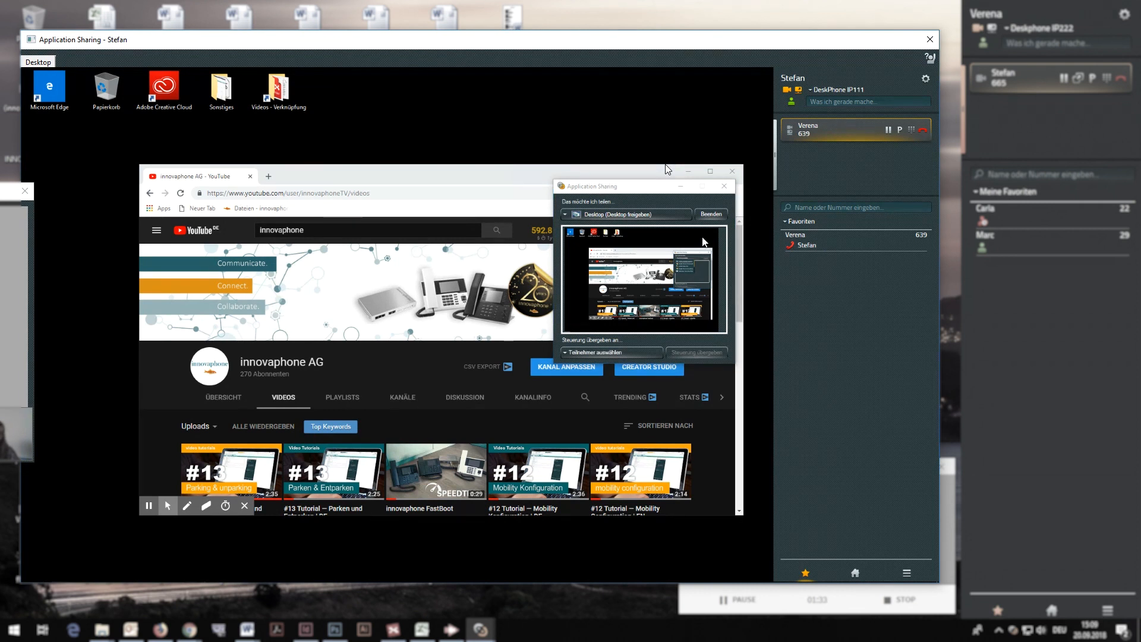
Select Verena under Steuerung übergeben an to receive control.
click(930, 39)
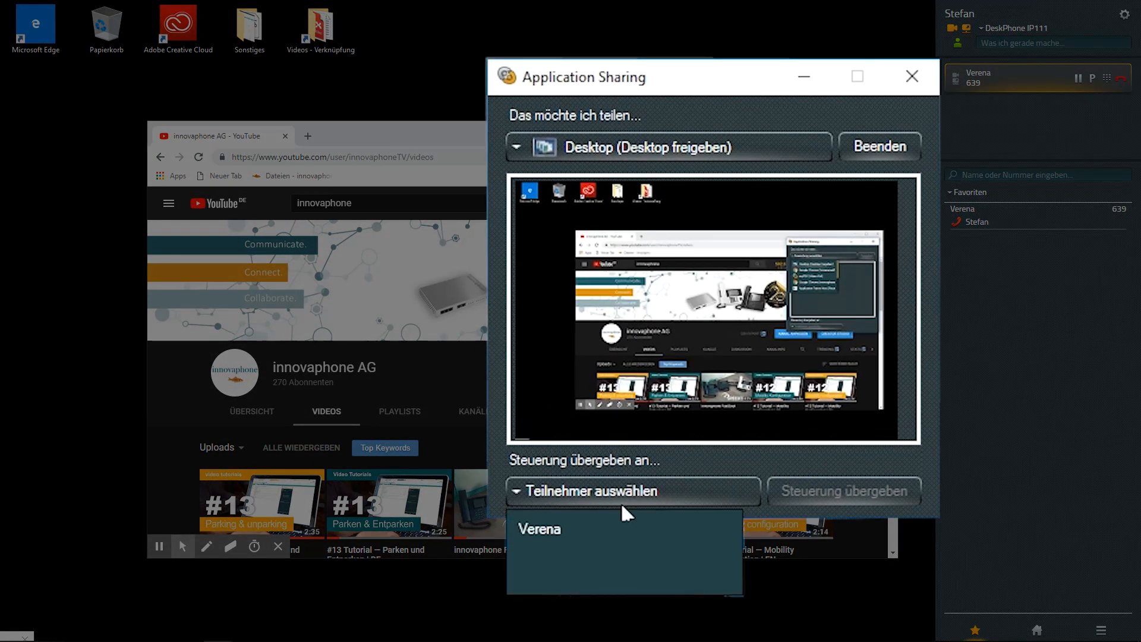
click(540, 529)
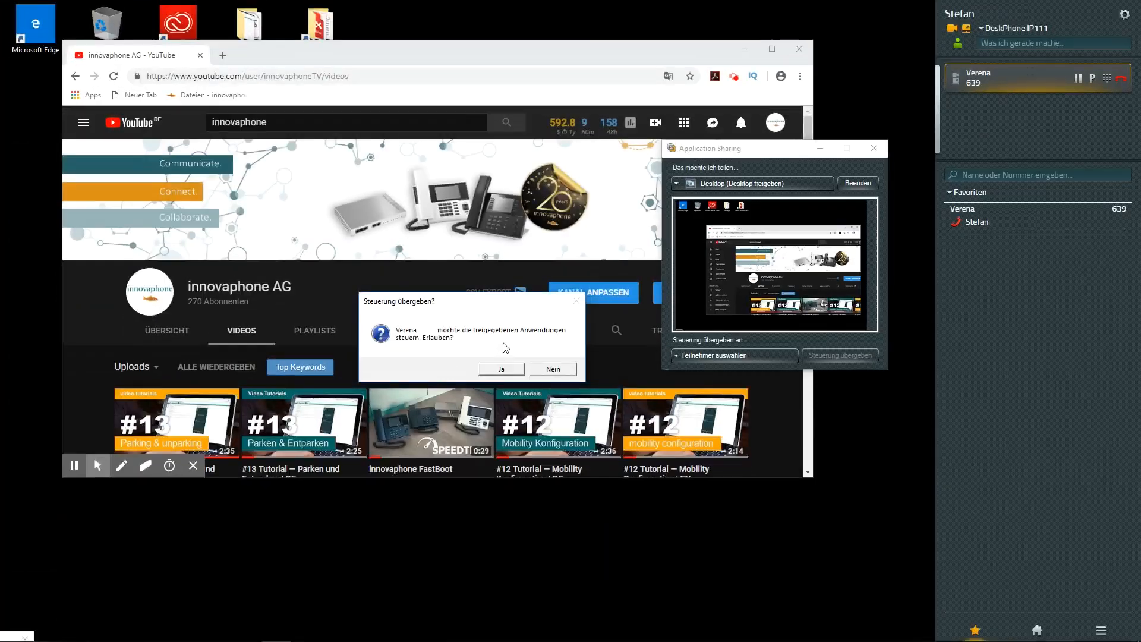
Answer Ja to the Steuerung übergeben? prompt so Verena controls the desktop.
click(500, 369)
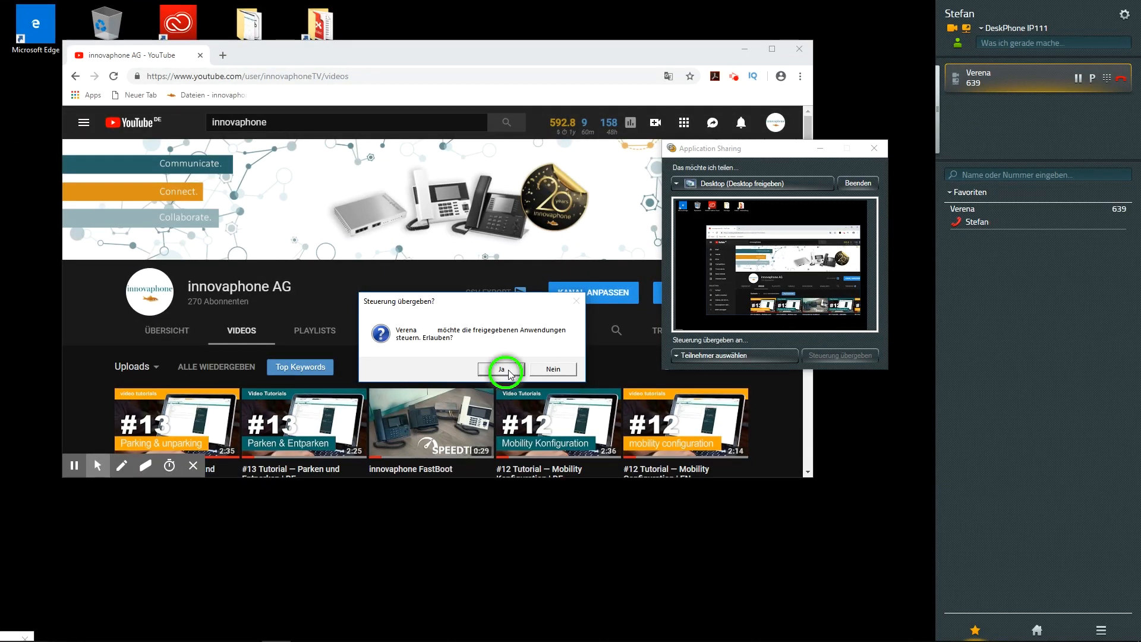
click(500, 369)
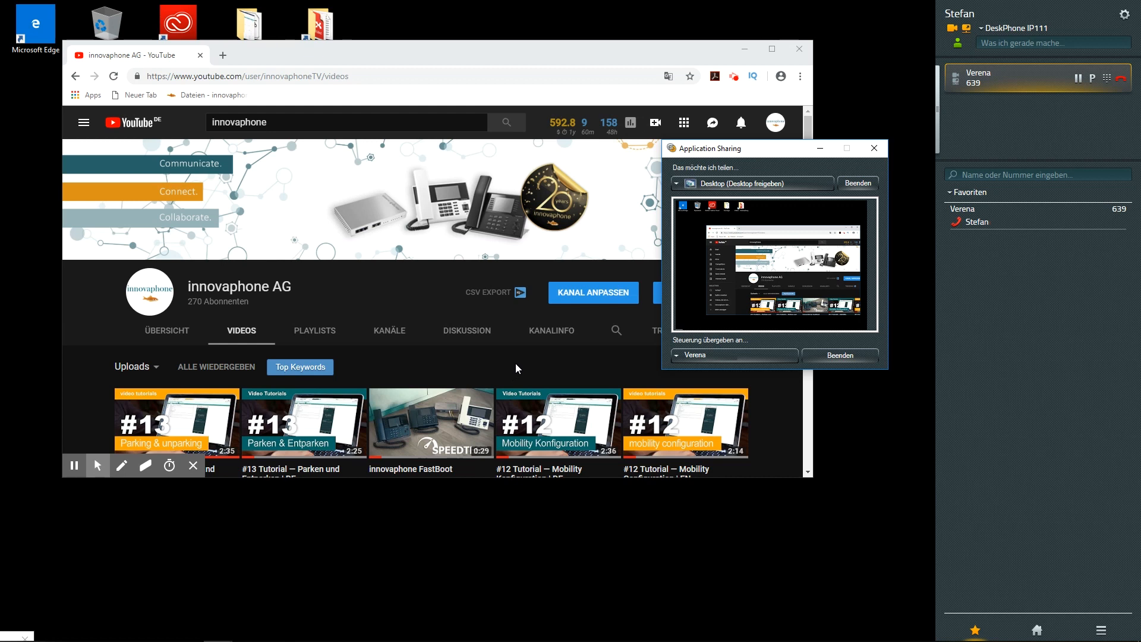
mouse_move(746, 344)
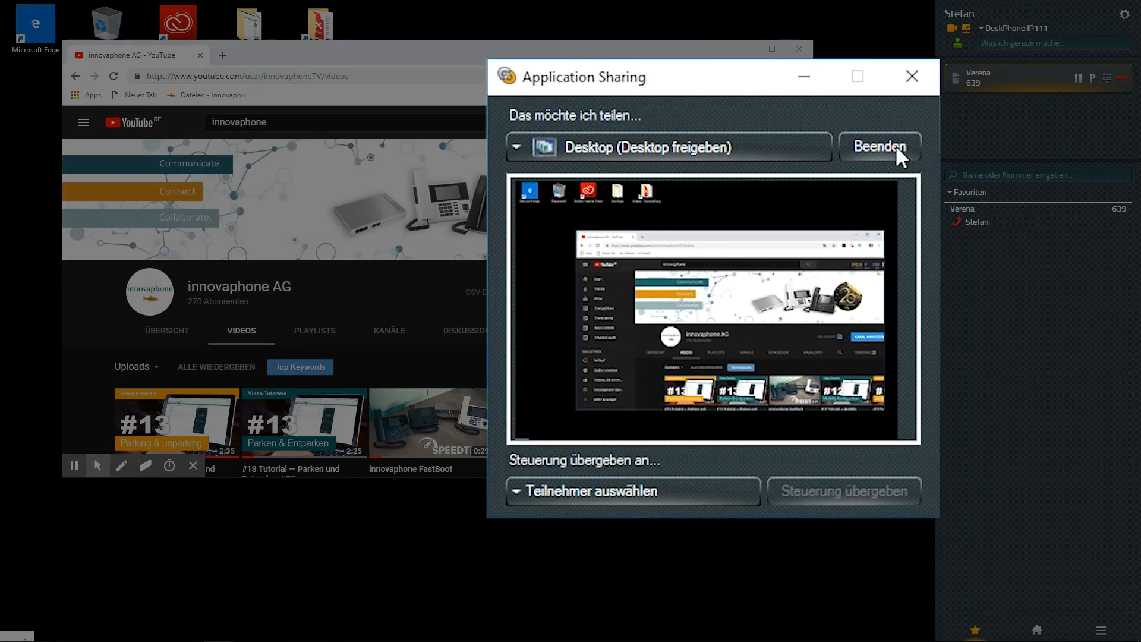
Stop desktop sharing with Beenden and hang up the call with Verena.
click(879, 146)
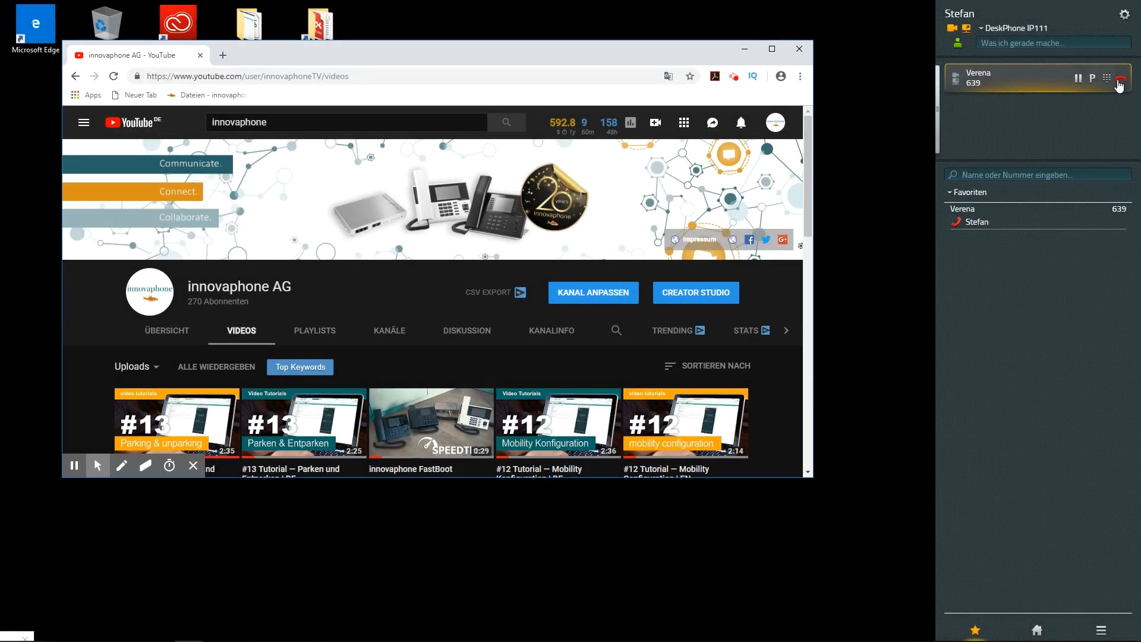
mouse_move(1122, 82)
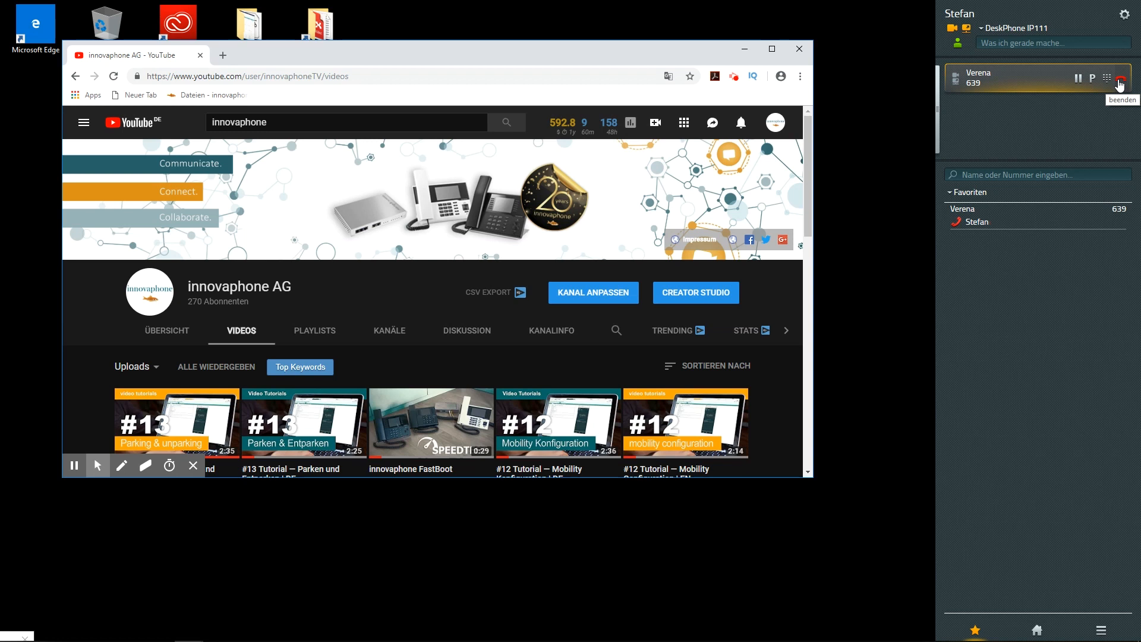
click(1121, 78)
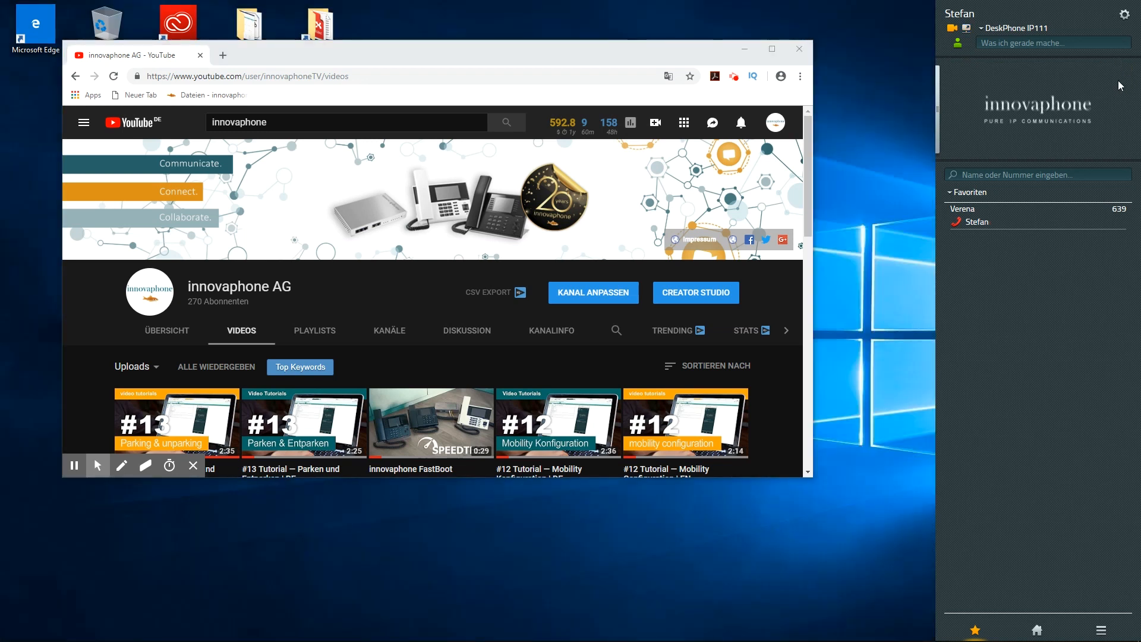